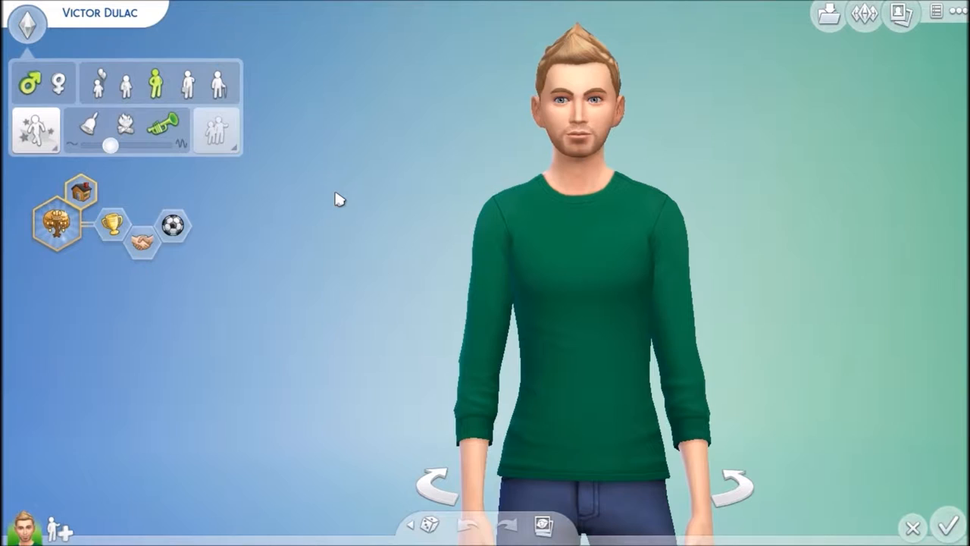
Step: Finish Victor Dulac in Create a Sim and bring up the Dulac household save prompt
left_click(732, 485)
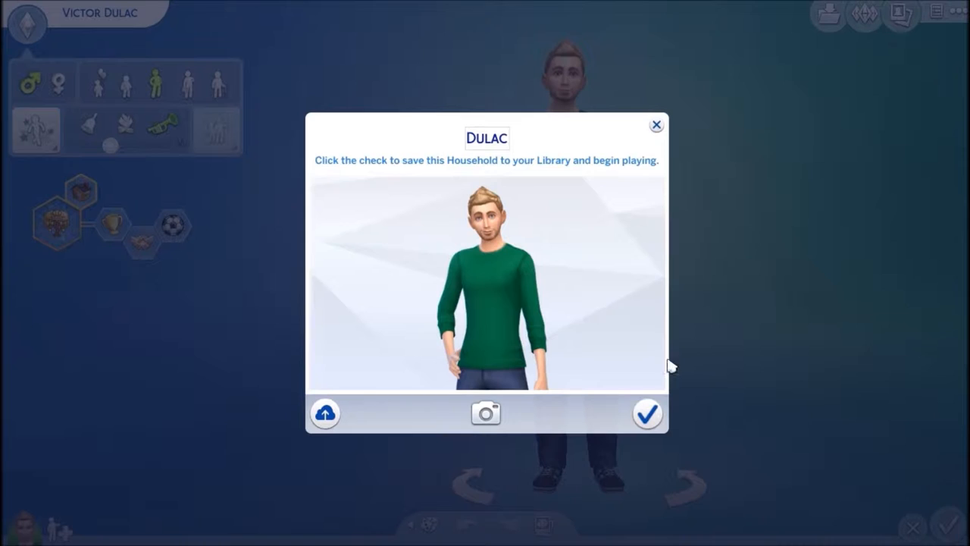
Step: Save the Dulac household, accept the moving-in explanation, and choose Willow Creek
left_click(646, 412)
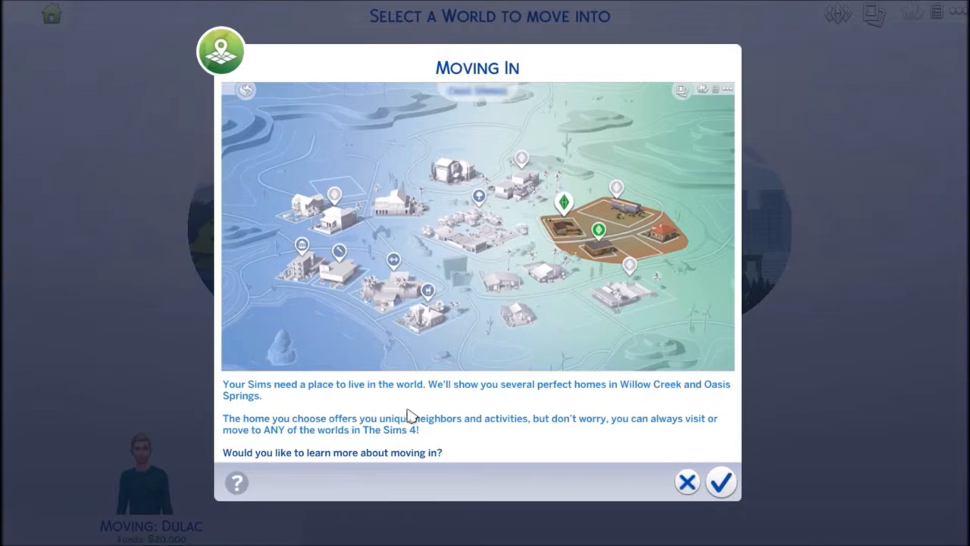
left_click(719, 481)
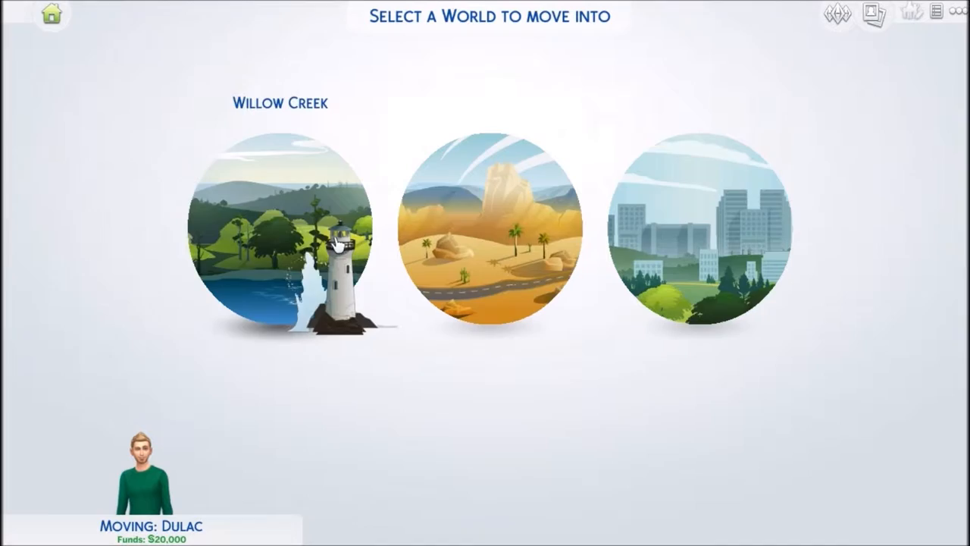
left_click(280, 235)
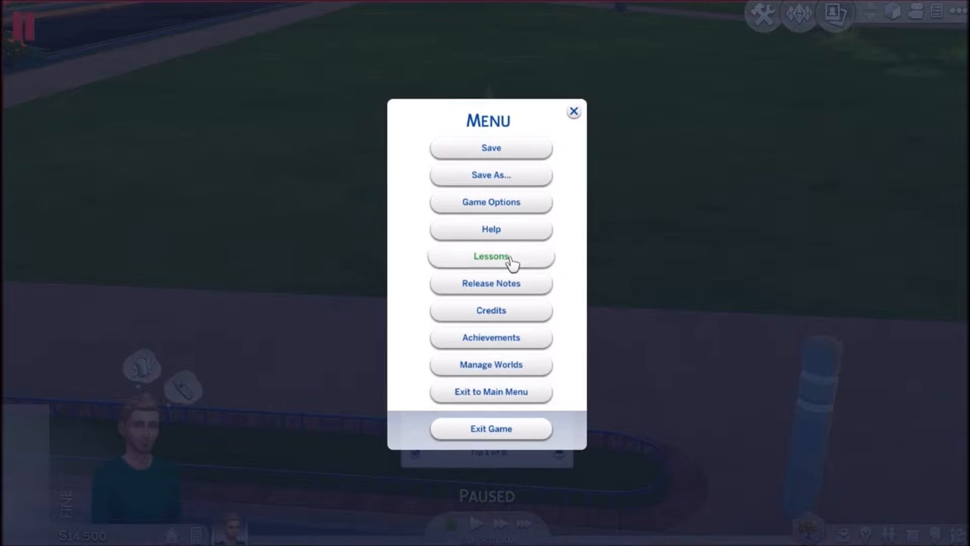
Step: Go to the world overview and load Willow Creek
left_click(490, 365)
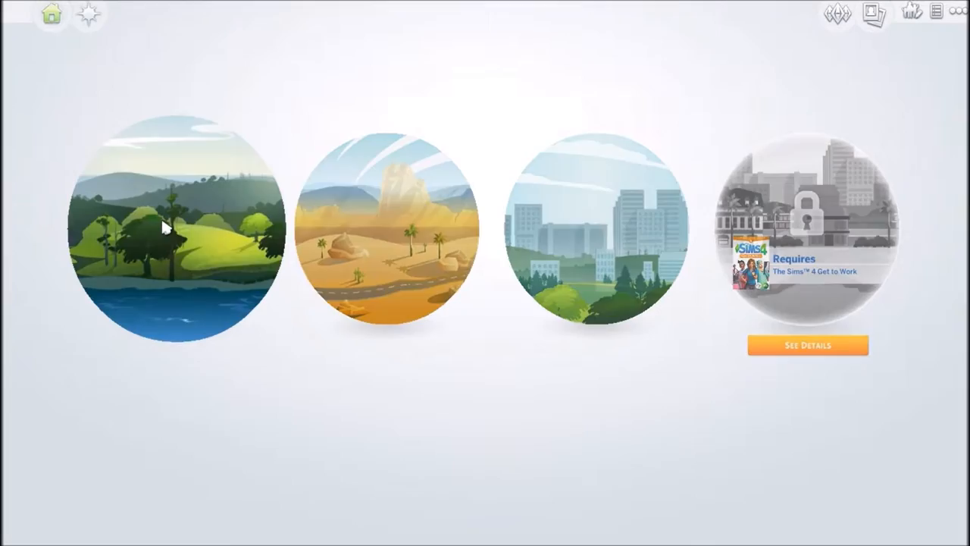
left_click(163, 228)
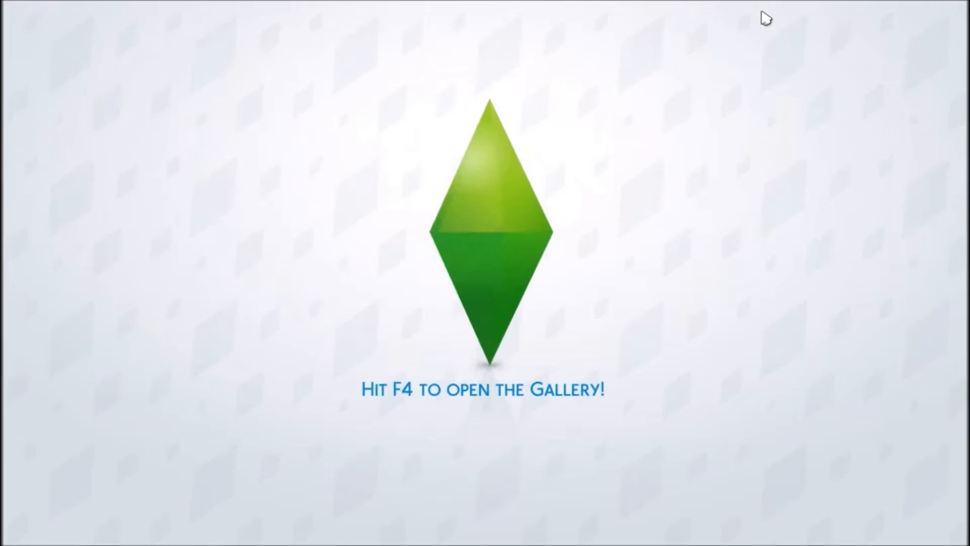
mouse_move(578, 125)
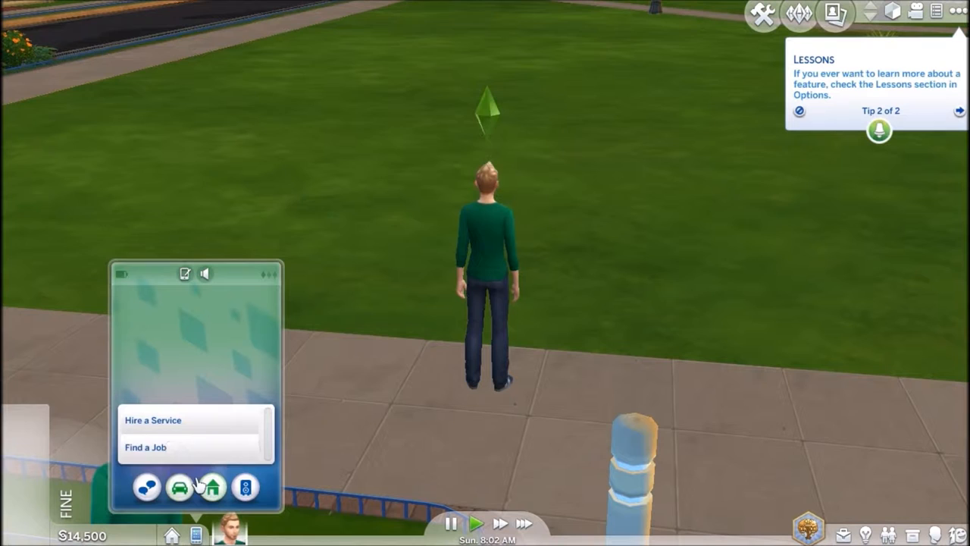
Step: Open the Dulac household's lot options for moving the household
left_click(451, 523)
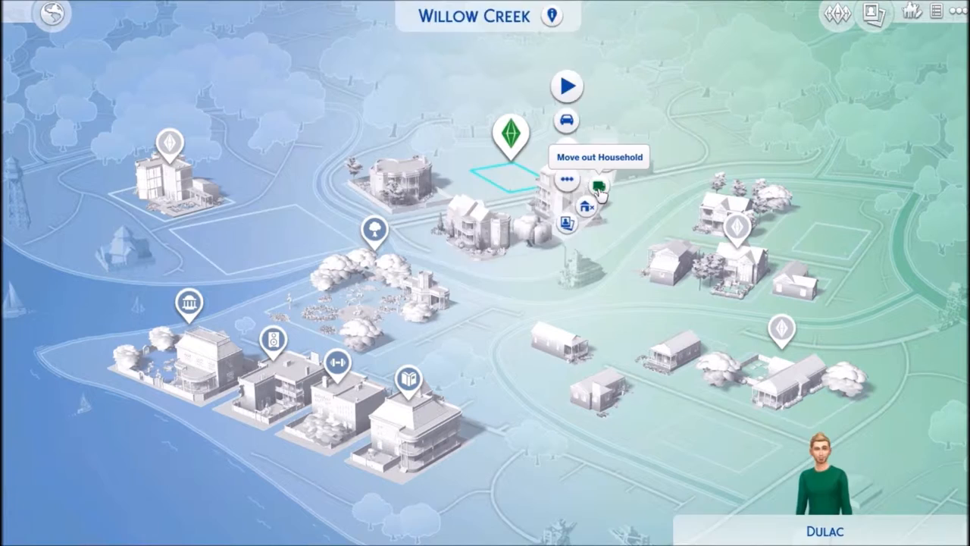
Step: Move the Dulac household out of its current Willow Creek lot
left_click(568, 199)
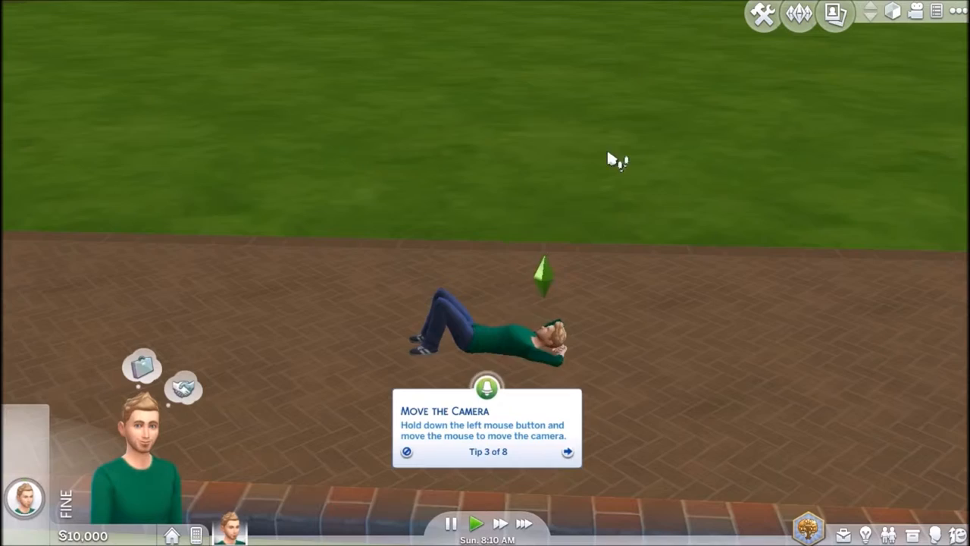
Step: Dismiss the camera focus tip and decline the Aspirations and Traits tutorial
left_click(567, 451)
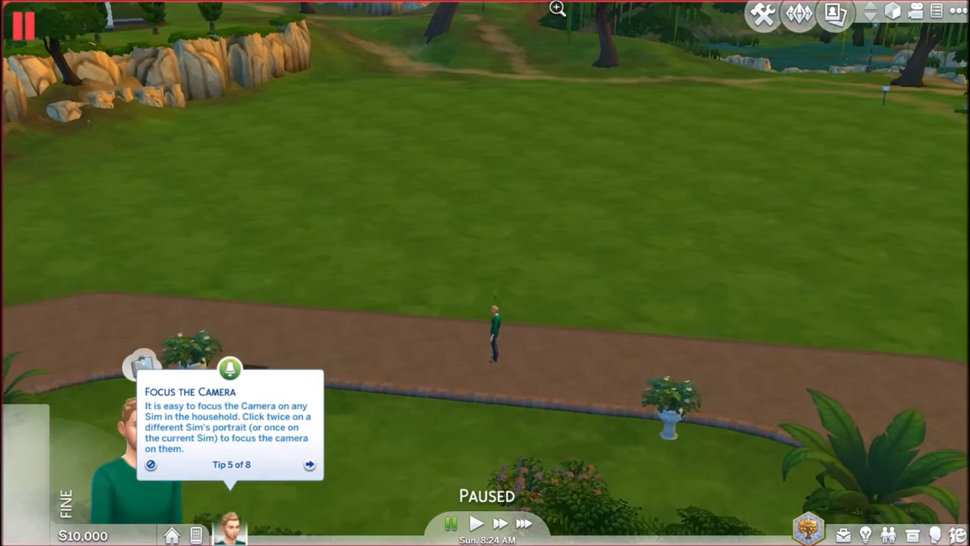
left_click(308, 464)
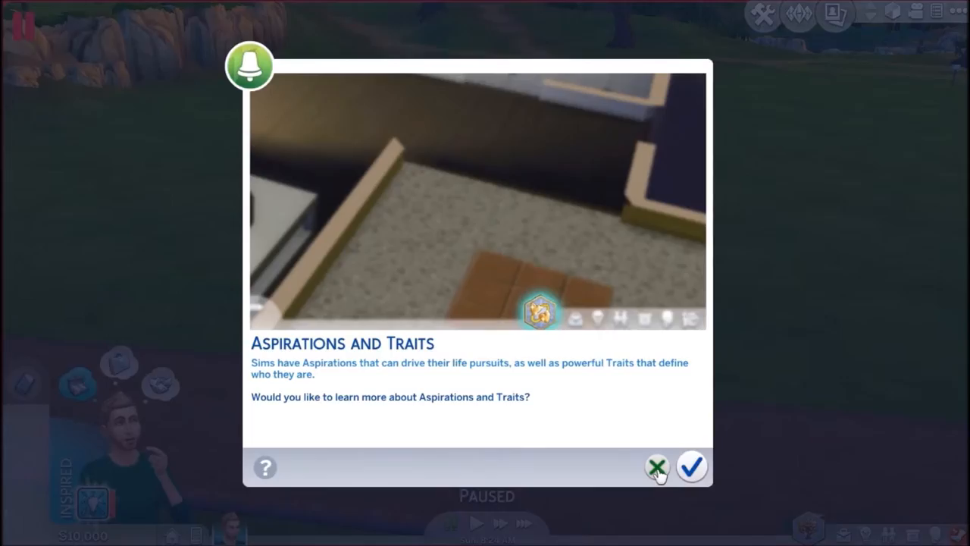
left_click(656, 465)
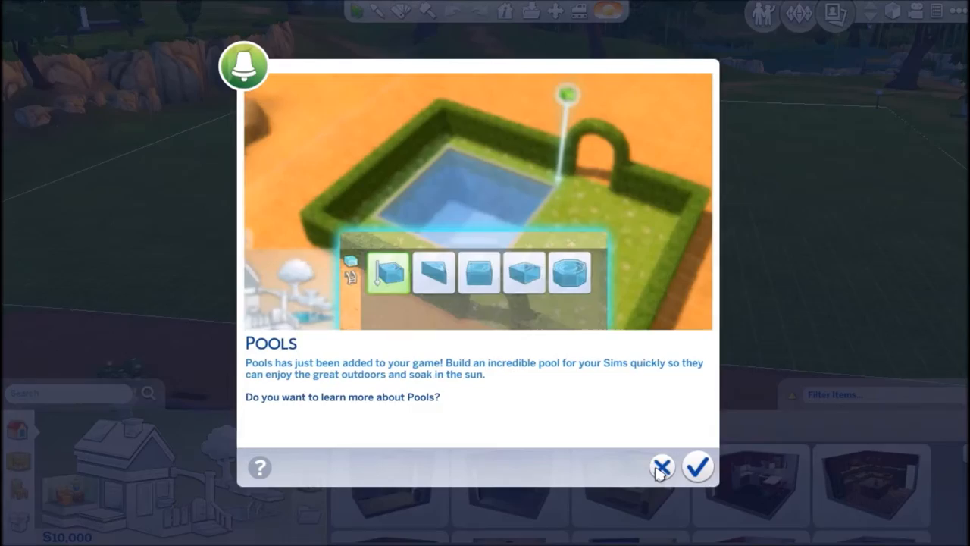
Step: Decline the Pools tutorial offer in Build Mode
left_click(661, 466)
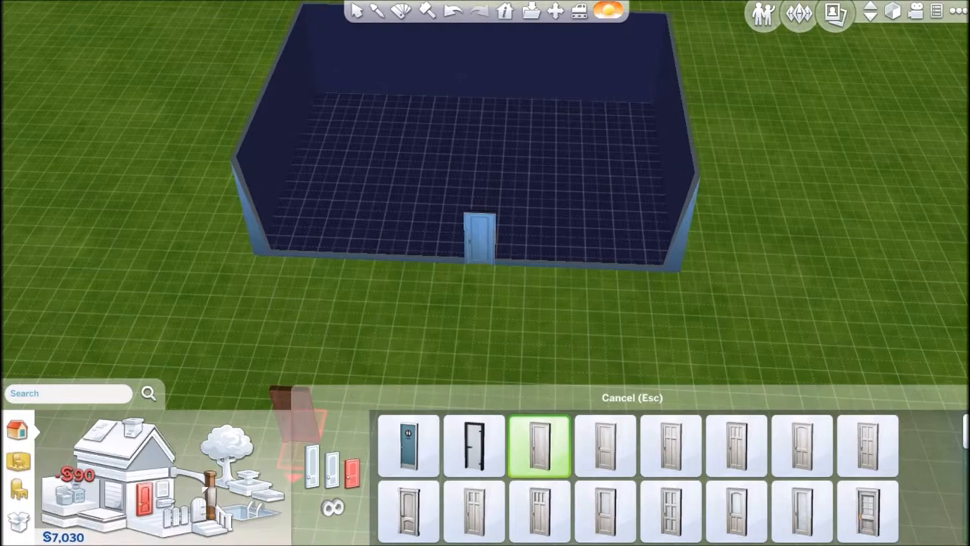
Step: Pick a door style and apply the chosen paint to the walls
left_click(377, 11)
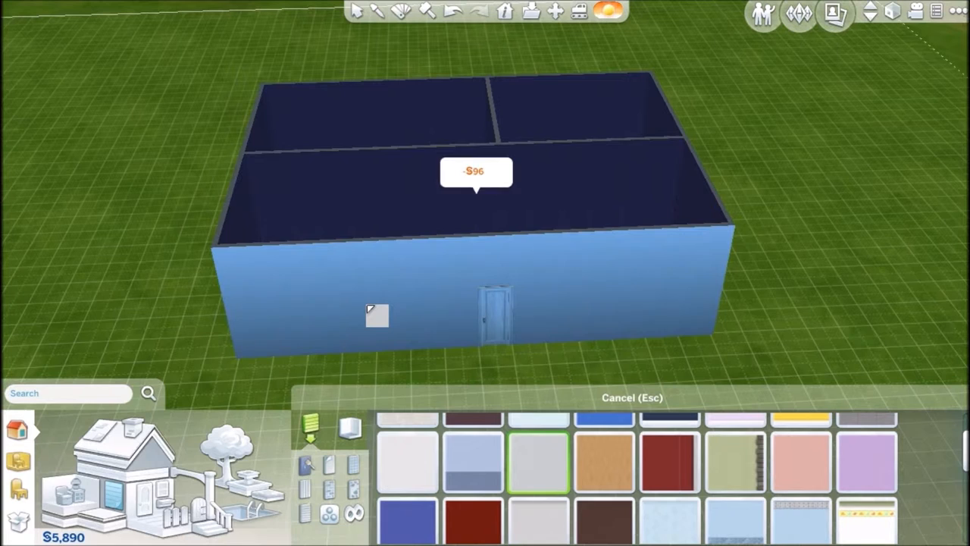
left_click(386, 300)
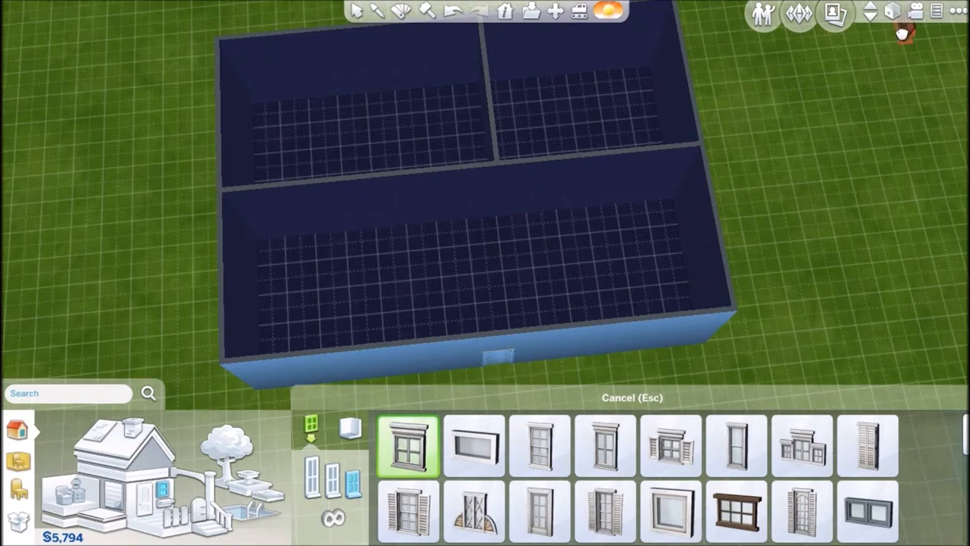
Step: Lower the walls to reveal the room floors
key("Escape")
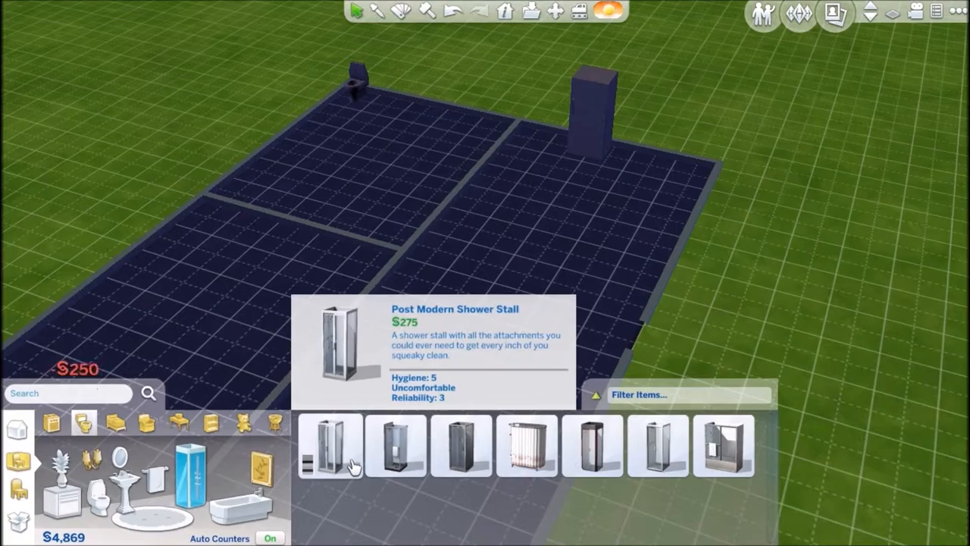
Step: Choose the Post Modern Shower Stall, then select the Mod Pod Sleeper bed
left_click(329, 445)
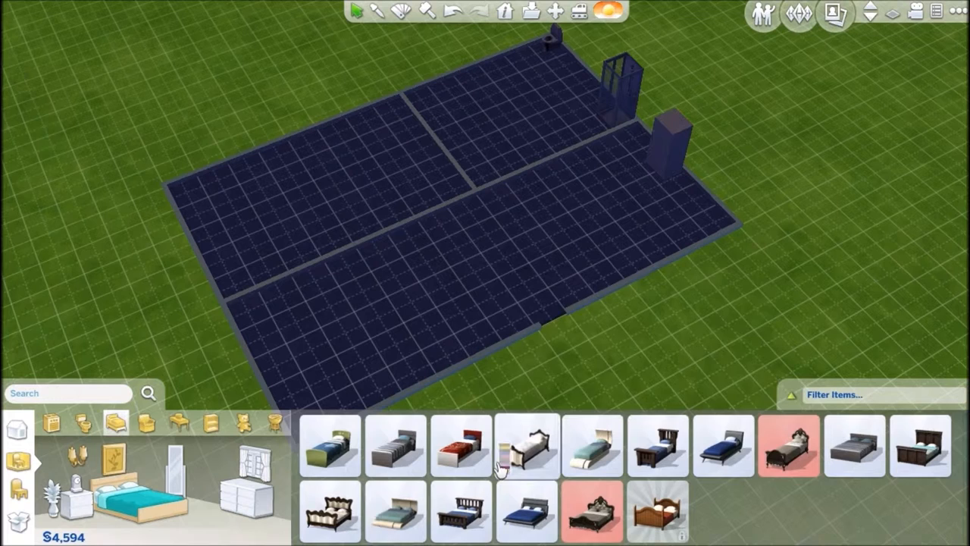
left_click(855, 445)
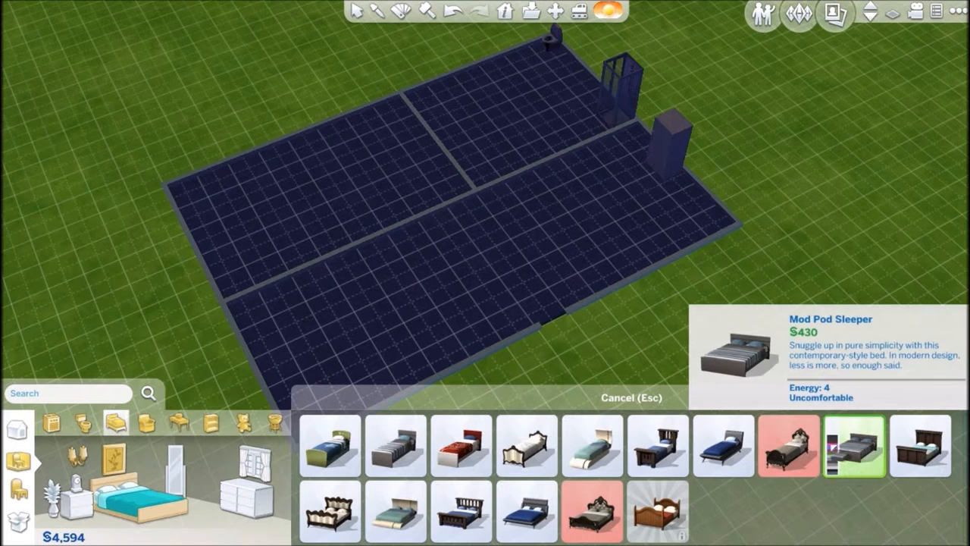
left_click(854, 445)
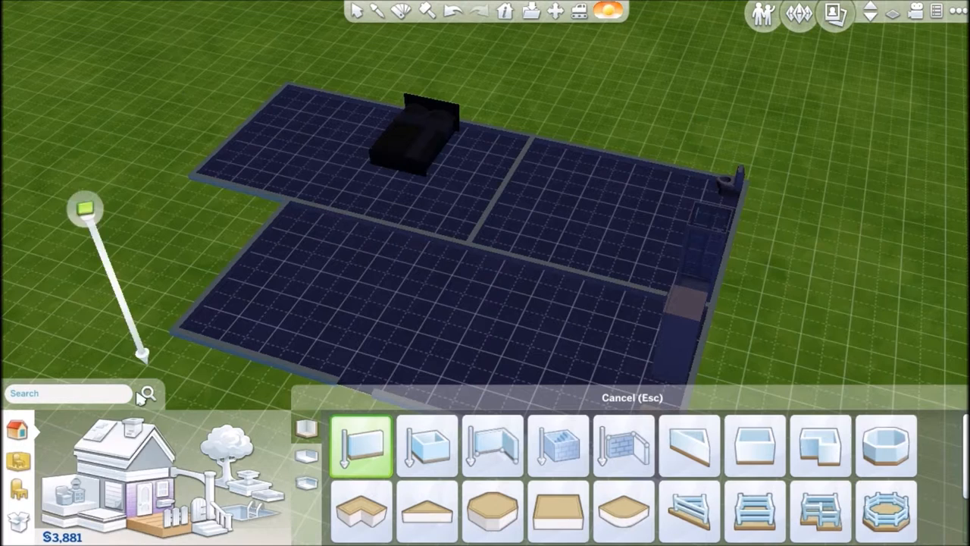
Step: Drag out additional walls to extend the house footprint
left_click_drag(85, 208, 142, 271)
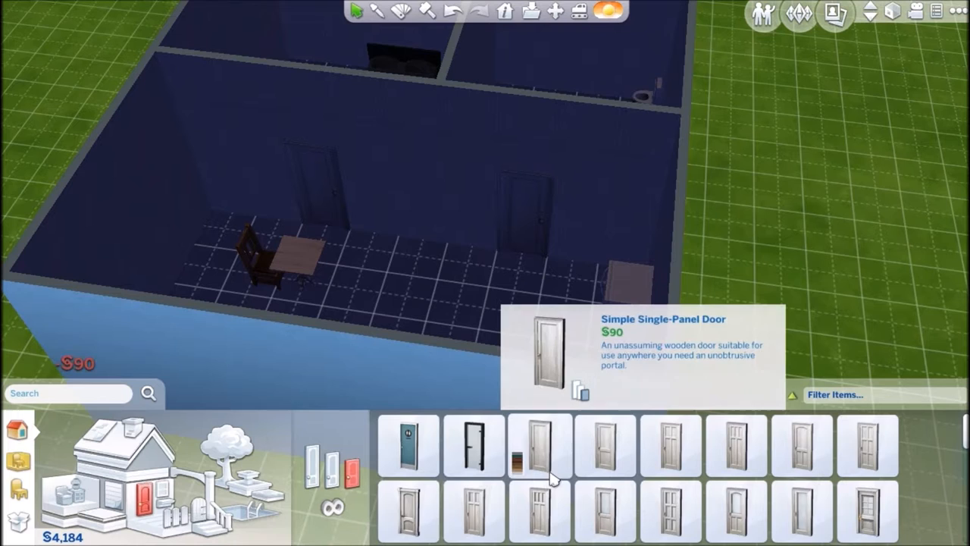
Step: Choose the Simple Single-Panel Door for the interior walls
left_click(867, 512)
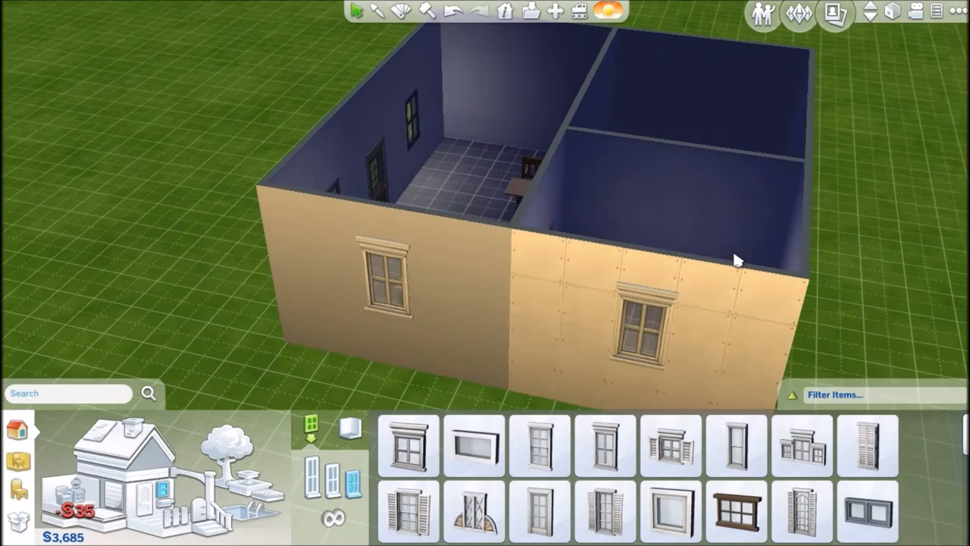
Step: Place a window on one of the house's exterior walls
left_click(604, 446)
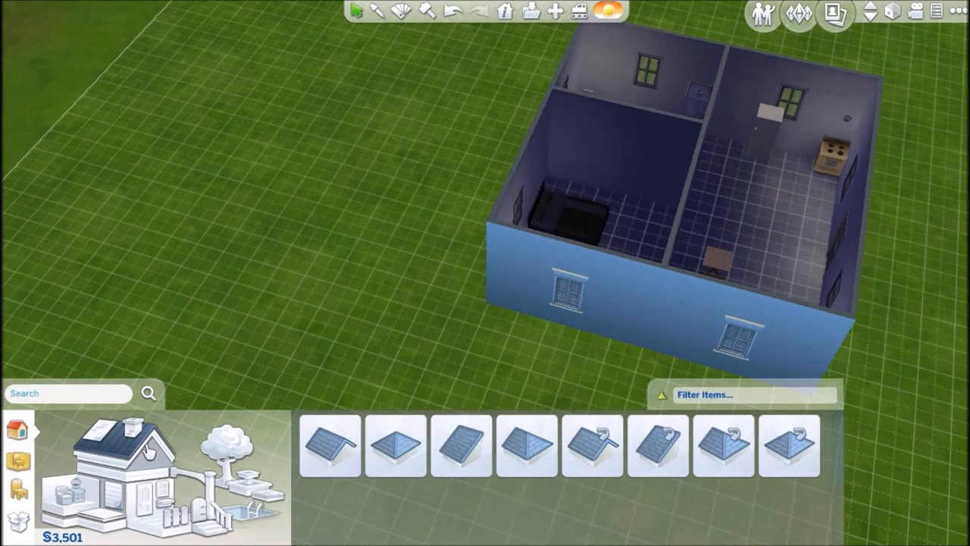
Step: Bring up the roof pieces to pick a gabled roof
left_click(330, 445)
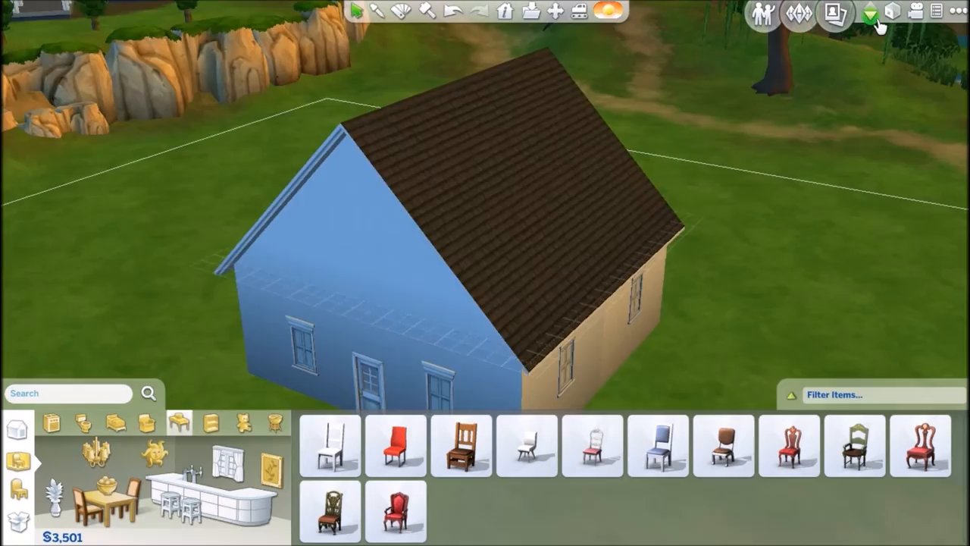
Step: Hide the roof to see inside and bring up objects for the kitchen
left_click(879, 12)
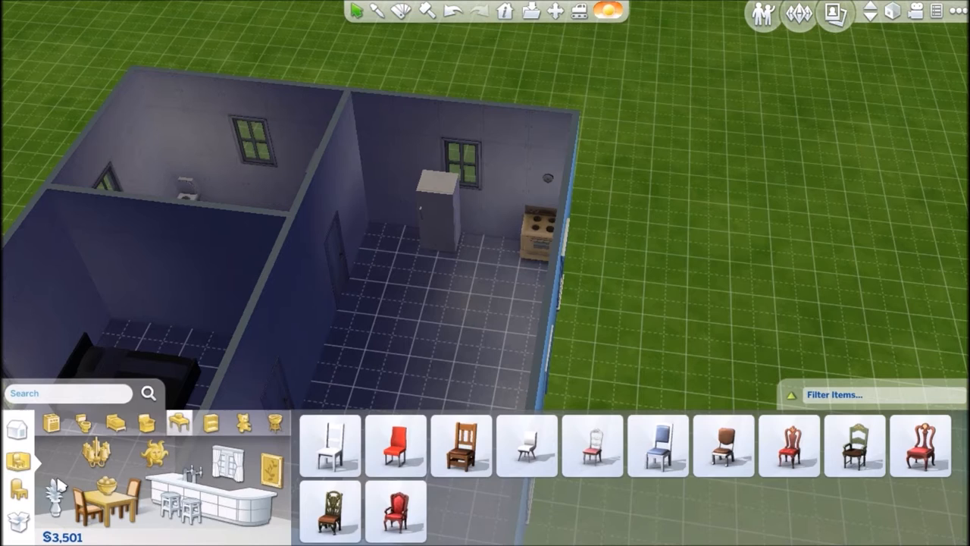
left_click(51, 423)
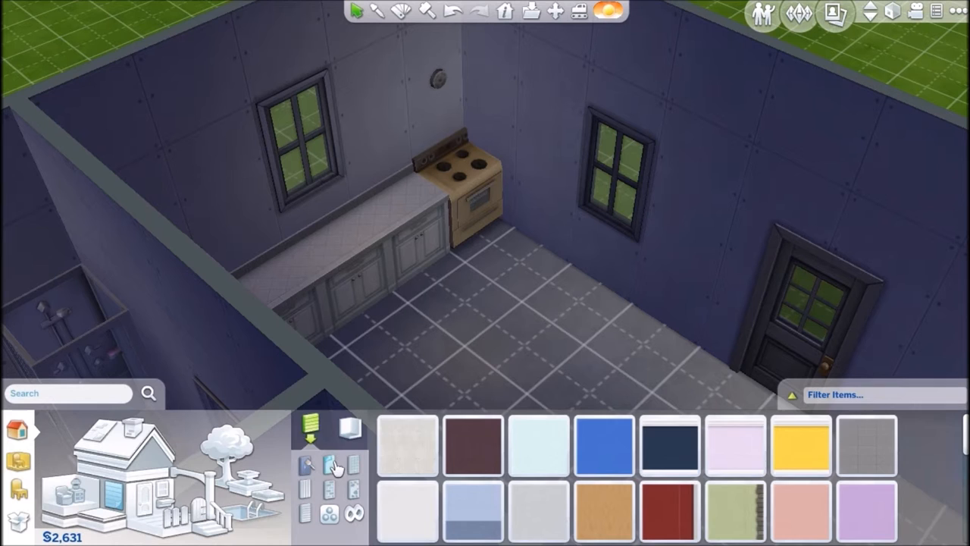
Step: Switch to wall painting, then pick the dark herringbone wood floor
left_click(307, 465)
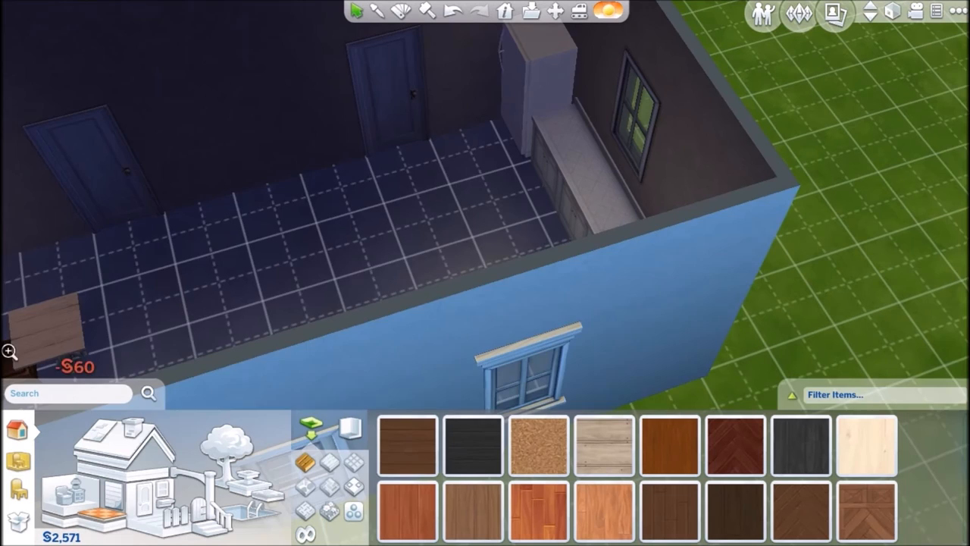
left_click(866, 510)
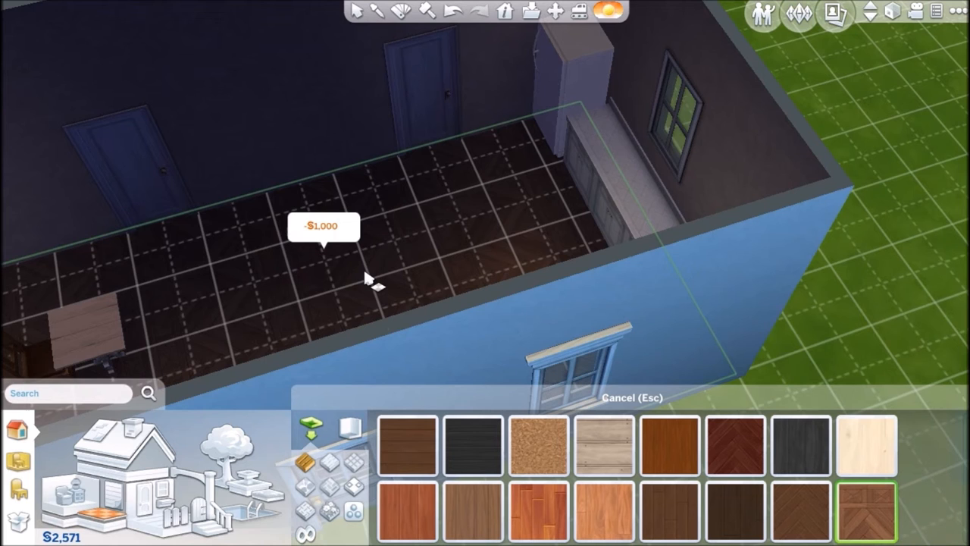